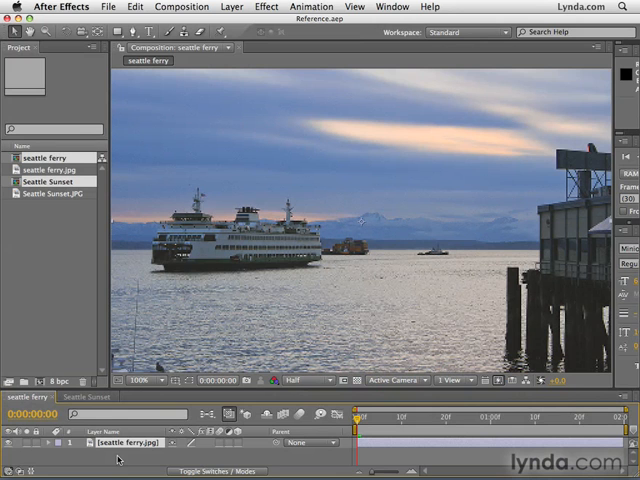
{"action": "mouse_move", "coordinate": [290, 340]}
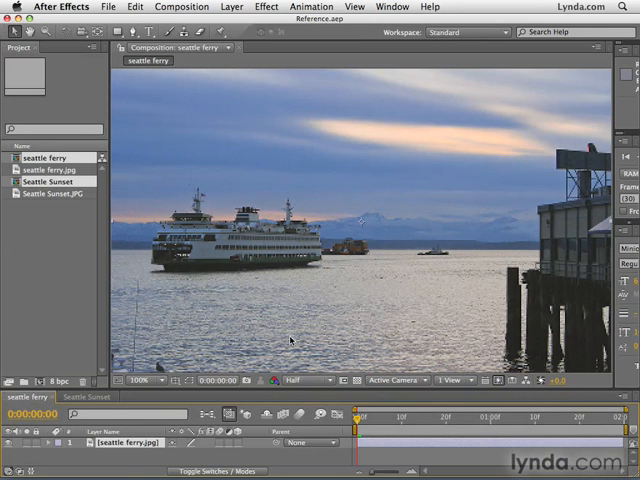
{"action": "mouse_move", "coordinate": [341, 324]}
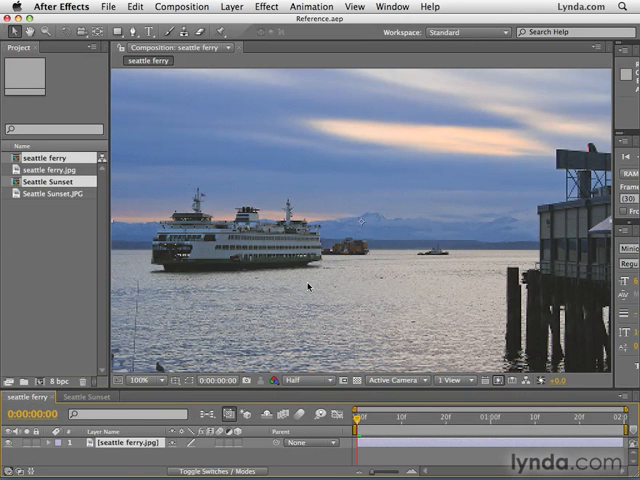
{"action": "mouse_move", "coordinate": [262, 323]}
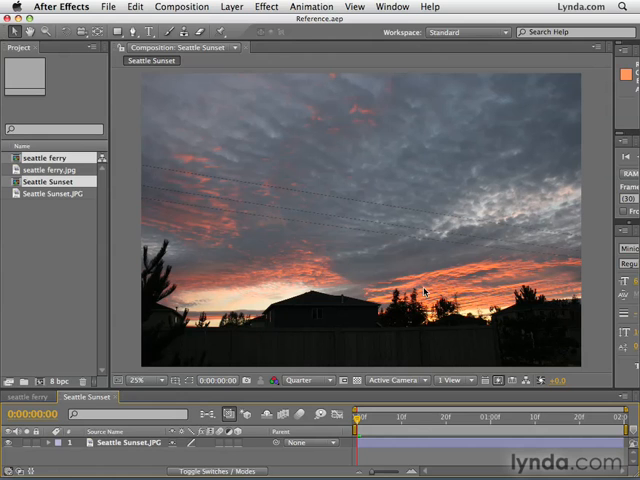
{"action": "mouse_move", "coordinate": [313, 291]}
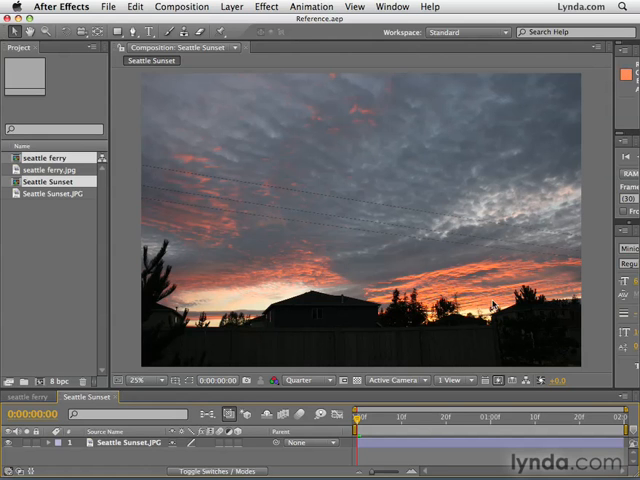
{"action": "mouse_move", "coordinate": [337, 328]}
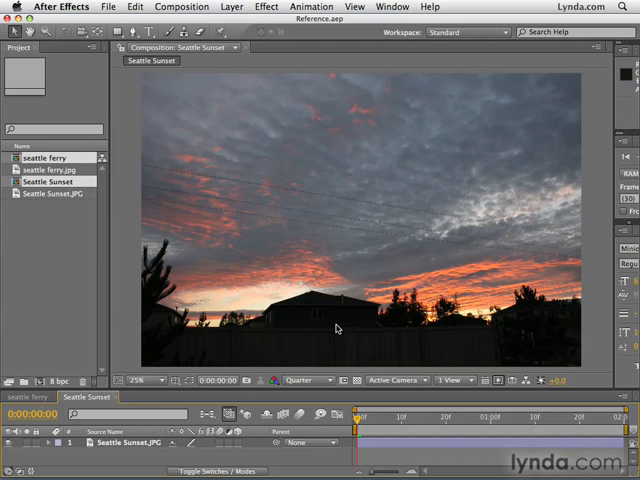